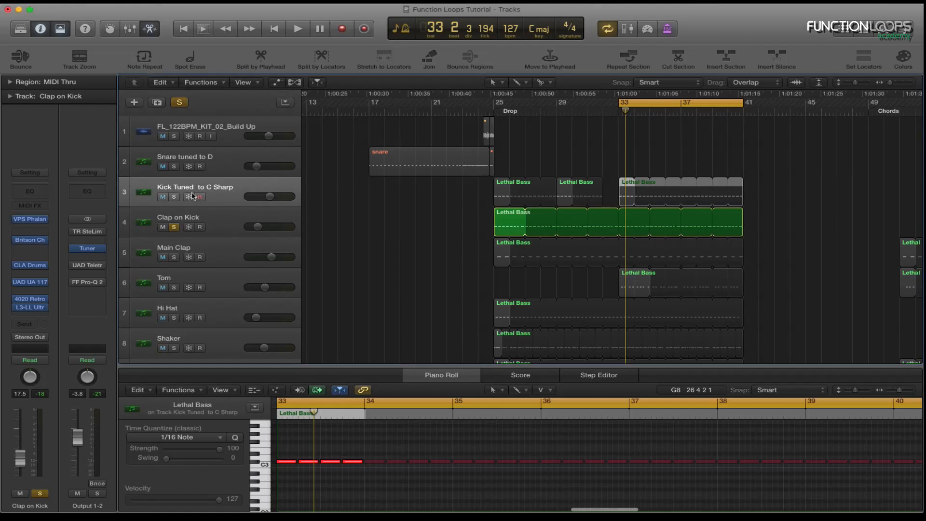
# - Play the drop section and select the Clap on Kick track to audition it
pyautogui.click(298, 28)
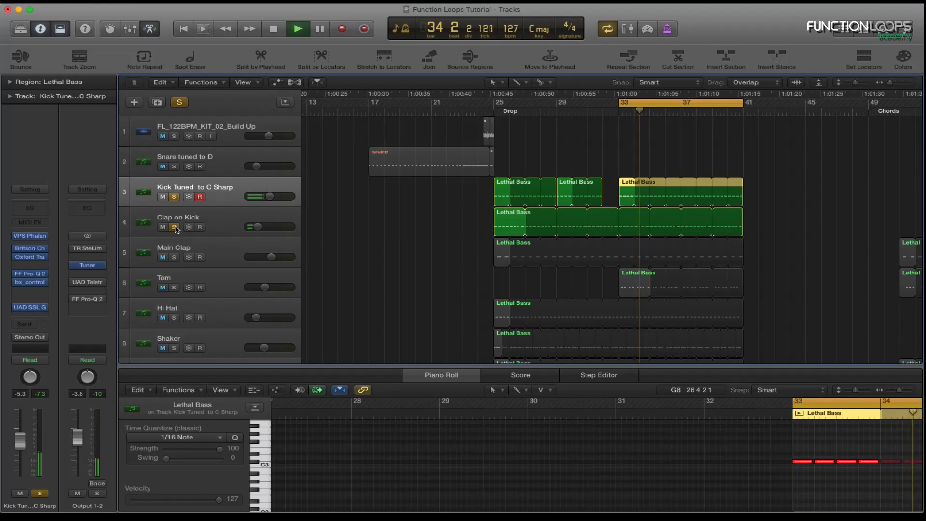
pyautogui.click(297, 28)
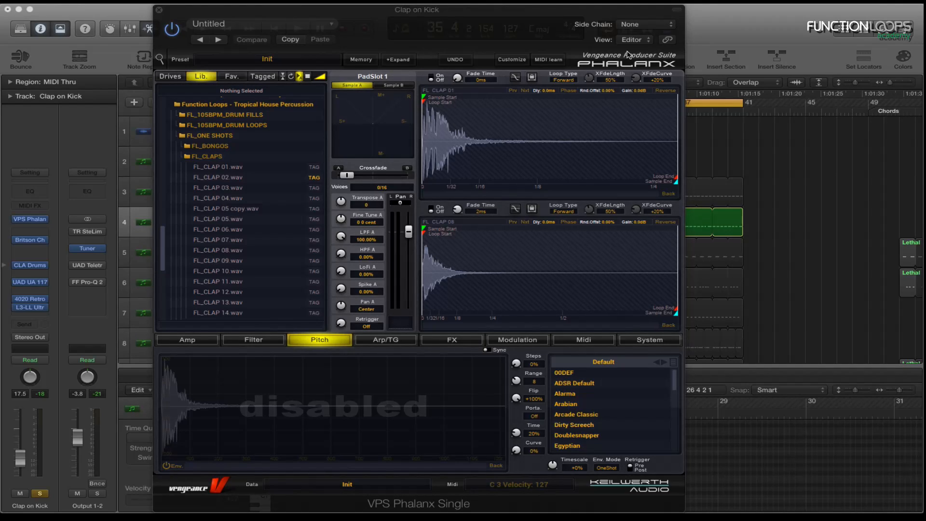
pyautogui.moveTo(262, 170)
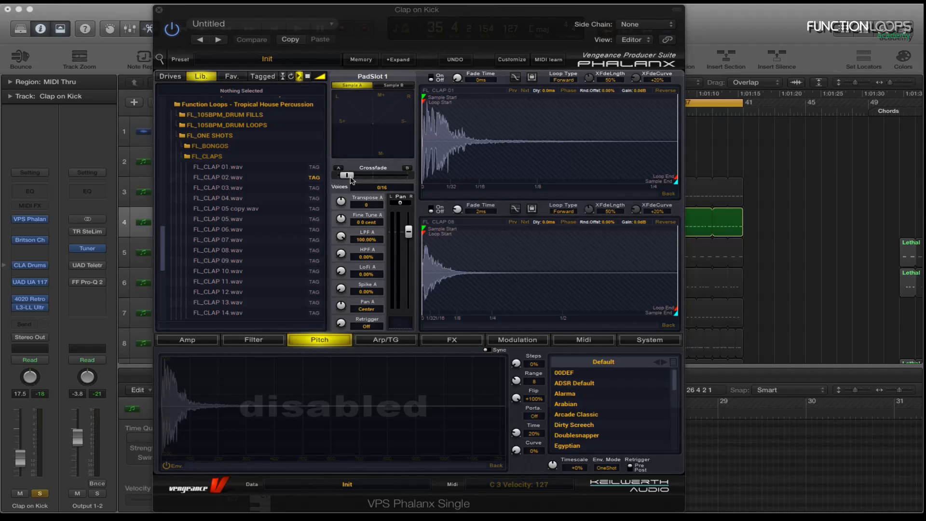
# - Sweep the Phalanx crossfade between the two clap samples, leaving it at -100% on the first clap
pyautogui.moveTo(345, 175); pyautogui.dragTo(393, 175)
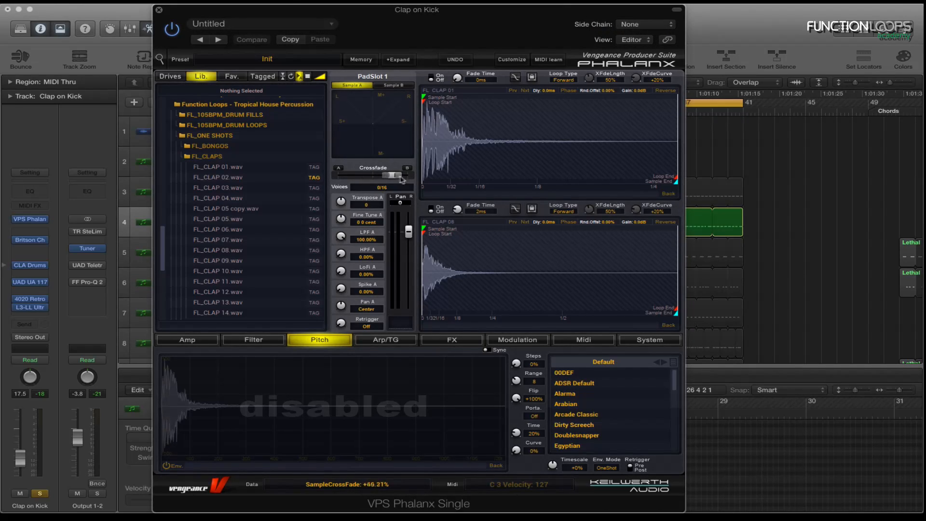
pyautogui.moveTo(393, 175); pyautogui.dragTo(404, 174)
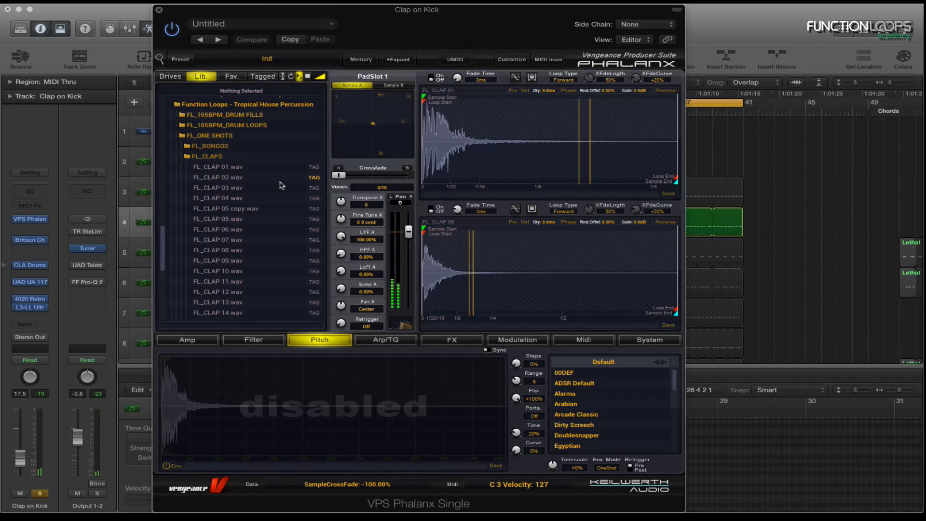
pyautogui.moveTo(341, 176); pyautogui.dragTo(348, 176)
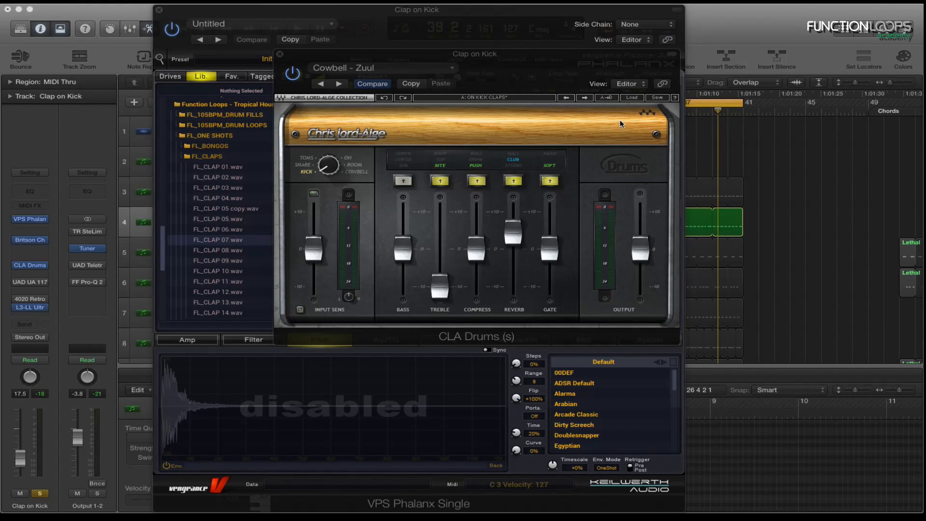
pyautogui.moveTo(487, 162)
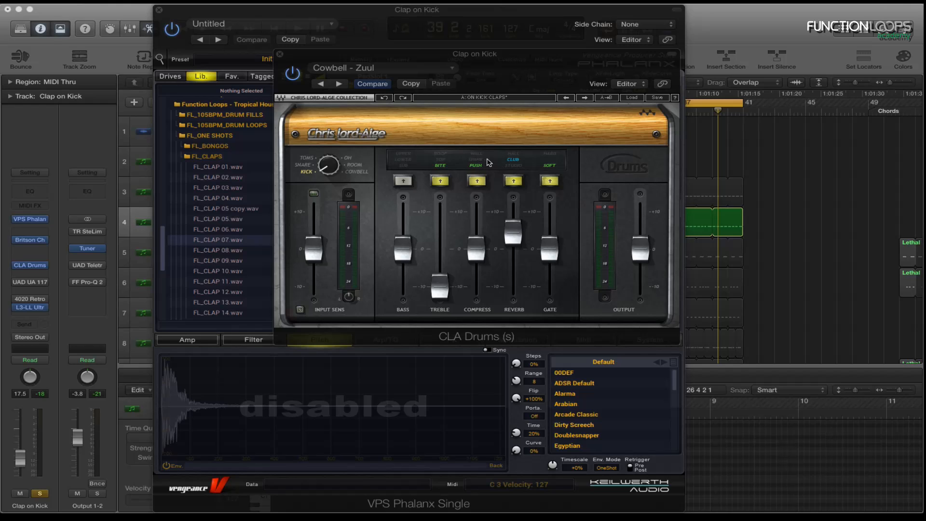
pyautogui.moveTo(452, 170)
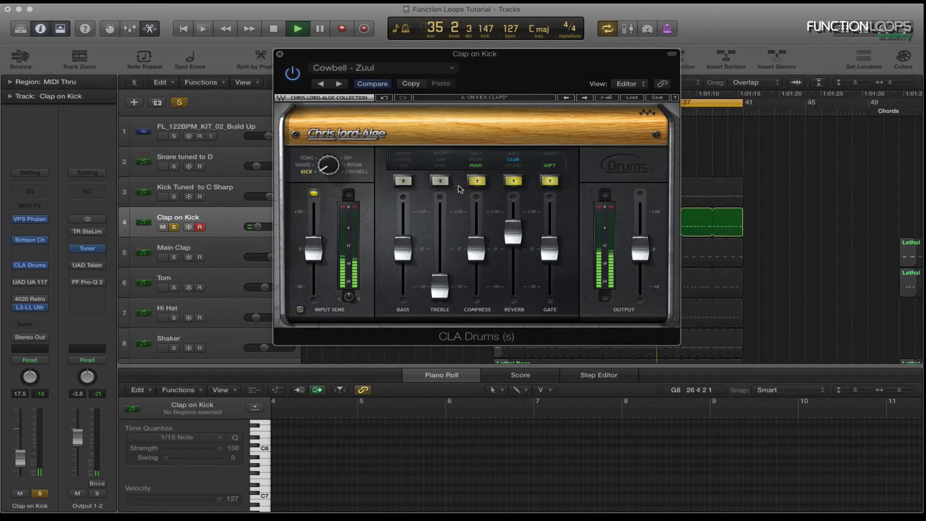
# - Toggle CLA Drums stages on Clap on Kick, leaving only Treble and Compress engaged
pyautogui.click(439, 180)
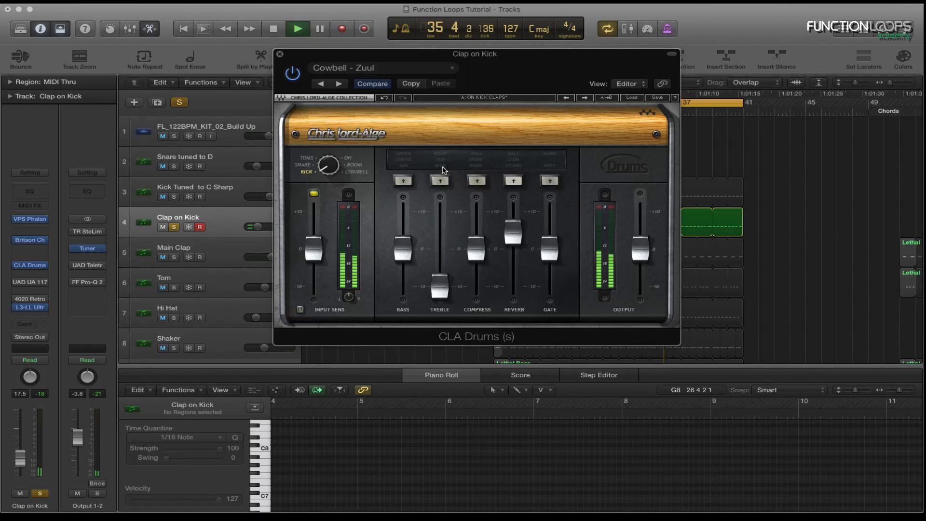
pyautogui.click(440, 180)
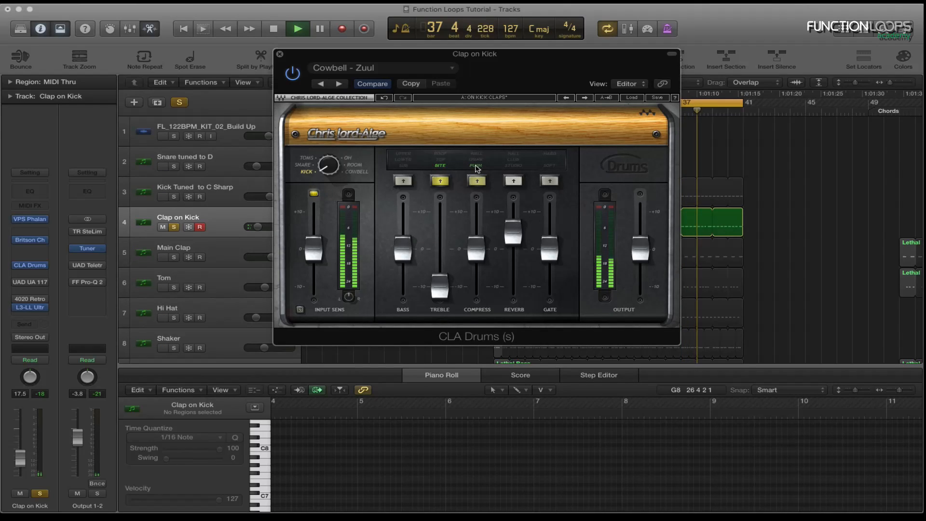
pyautogui.click(513, 180)
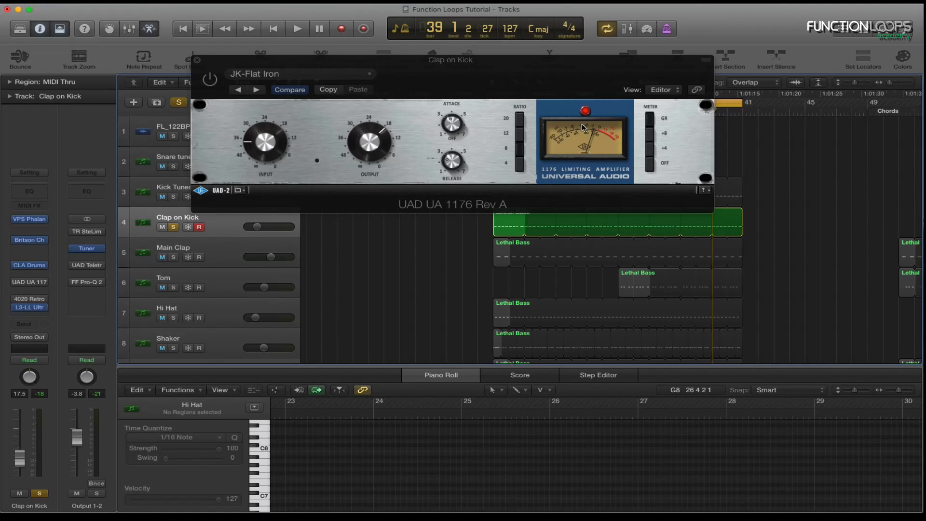
# - Play back the Clap on Kick through the UAD 1176 compressor's JK-Flat Iron preset
pyautogui.click(297, 28)
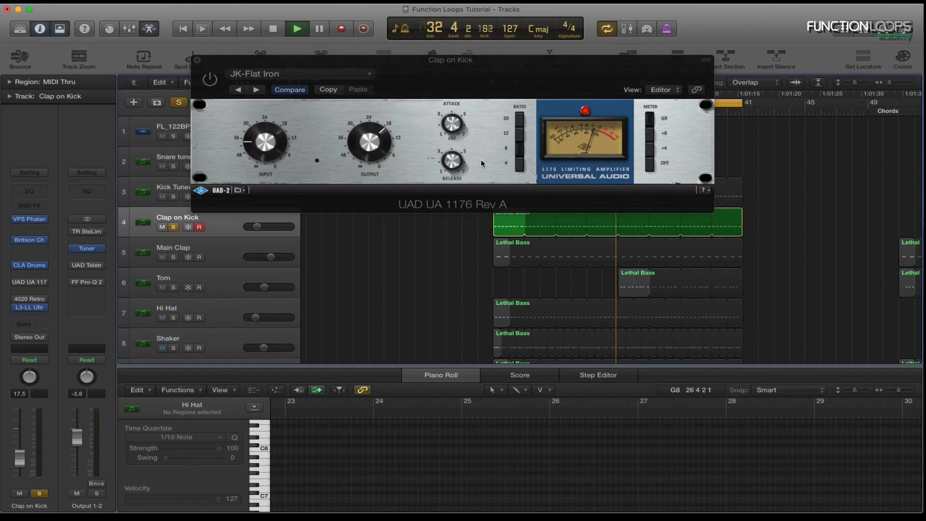
pyautogui.click(209, 78)
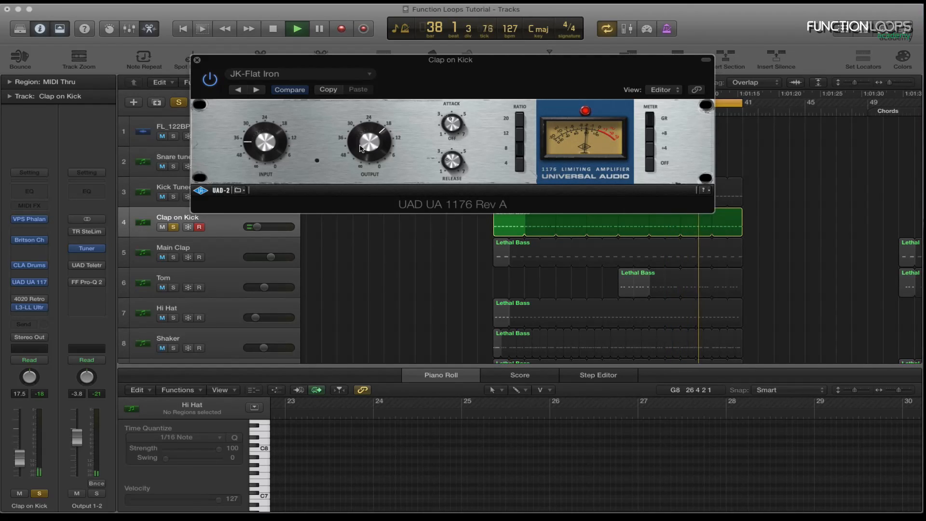
pyautogui.click(209, 78)
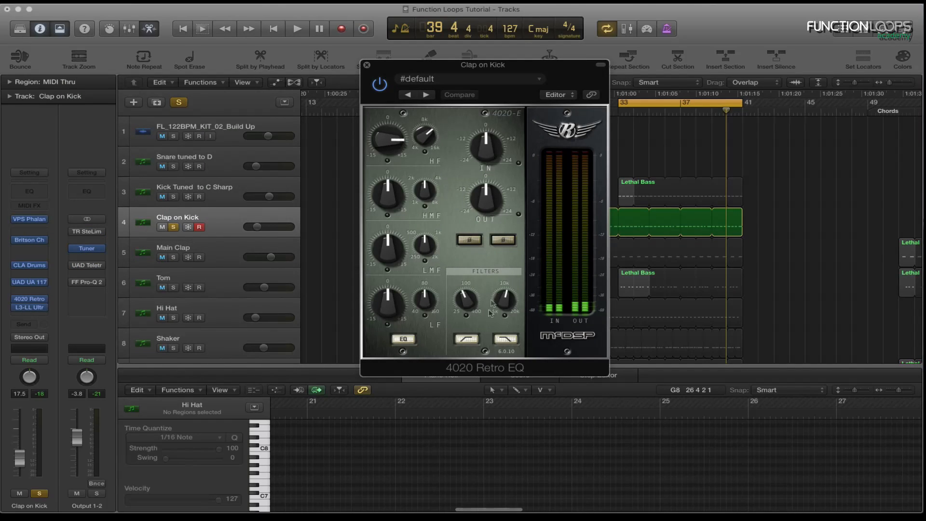
# - Play back Clap on Kick with its 4020 Retro EQ shown
pyautogui.click(297, 28)
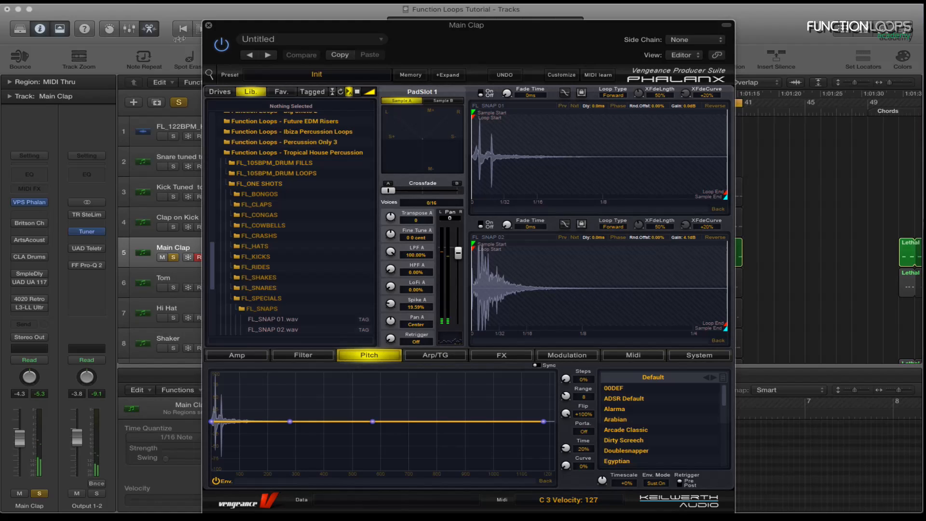
# - Bring up the Main Clap Phalanx sampler loaded with two snap samples
pyautogui.click(208, 25)
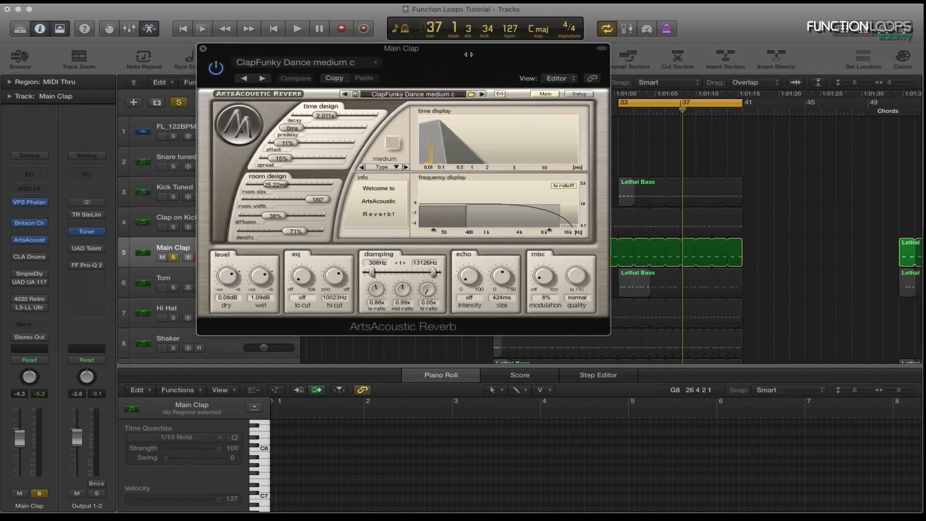
# - Play back Main Clap through the ArtsAcoustic ClapFunky Dance medium reverb and check its predelay
pyautogui.click(297, 28)
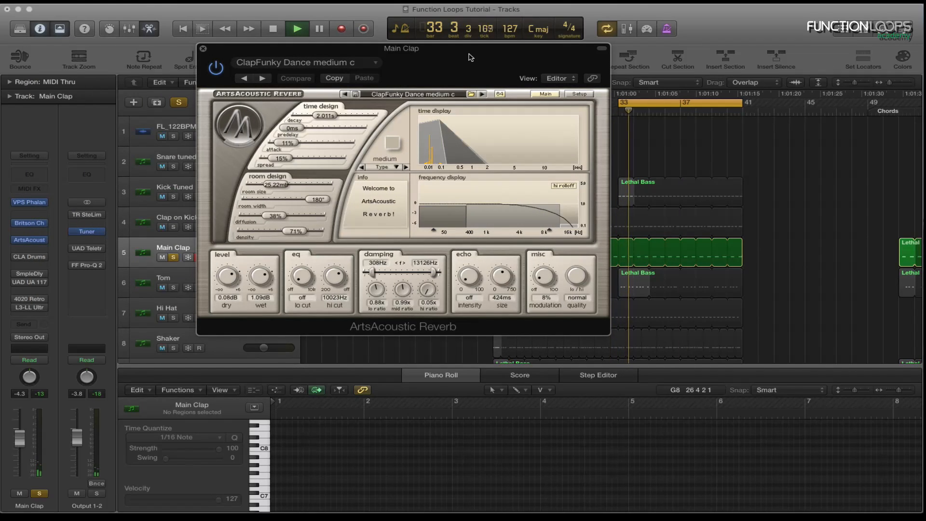
pyautogui.click(297, 28)
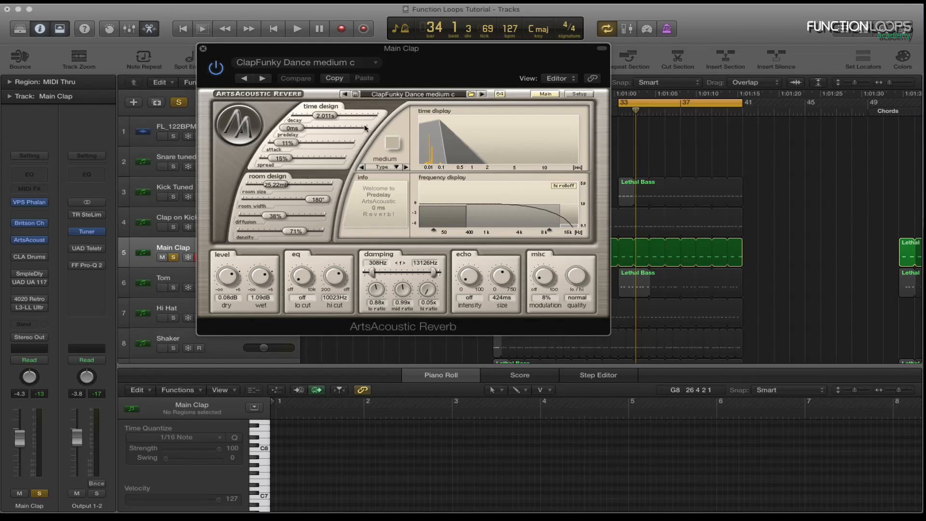
pyautogui.click(297, 28)
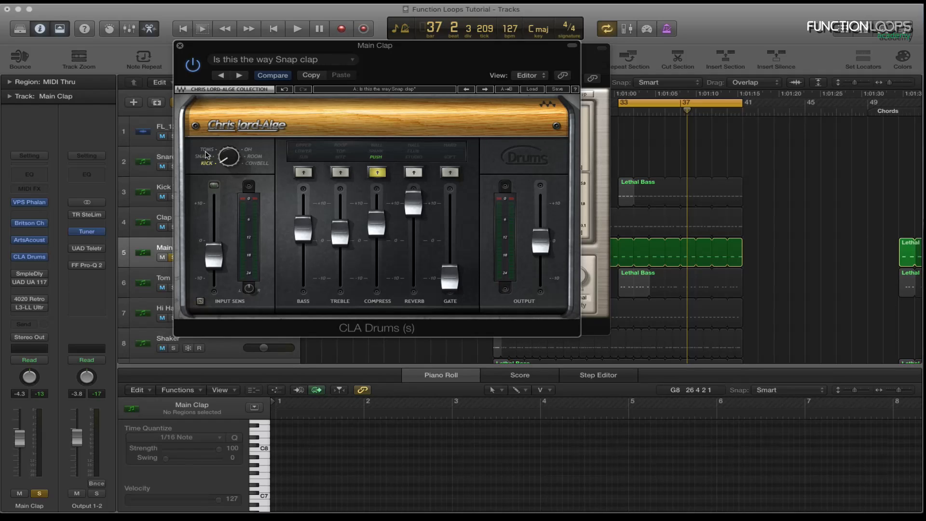
pyautogui.click(297, 27)
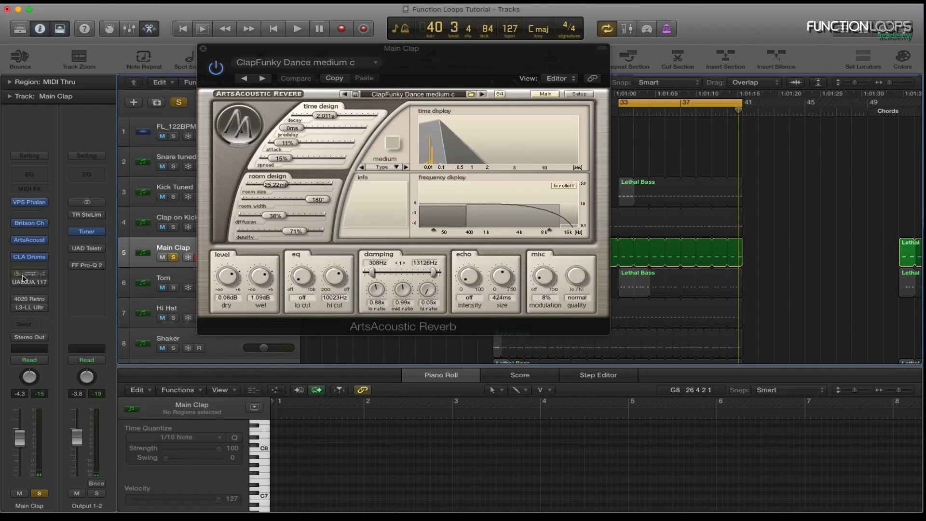
# - Bring up the UAD 1176 compressor with JK-Flat Iron preset on Main Clap
pyautogui.click(29, 273)
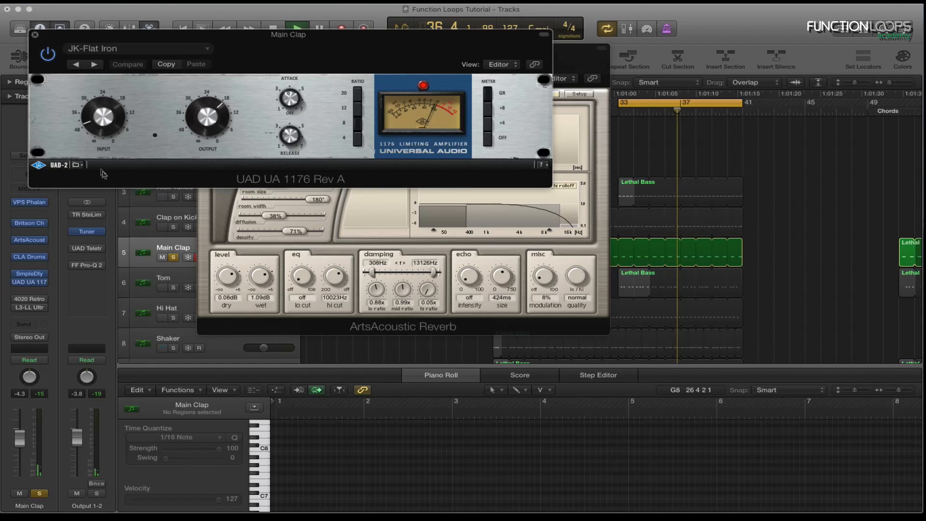
pyautogui.click(128, 64)
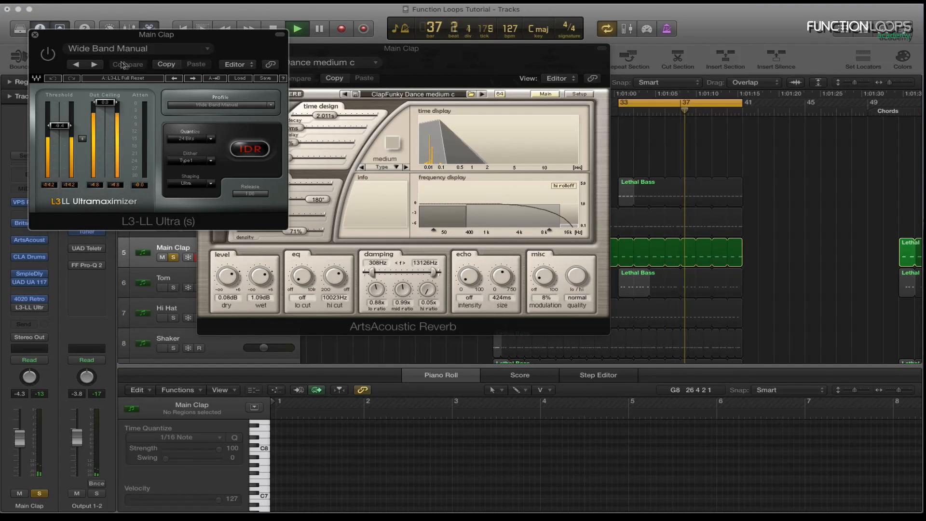
# - Bring up the L3-LL Ultramaximizer with Wide Band Manual setting on Main Clap
pyautogui.click(49, 54)
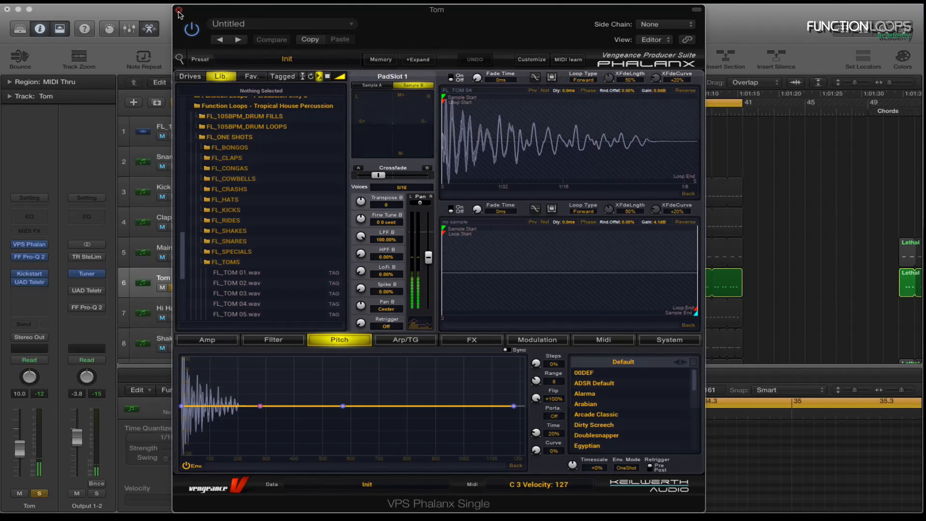
# - Close the Tom Phalanx sampler and play back the Tom track in the arrangement
pyautogui.click(179, 10)
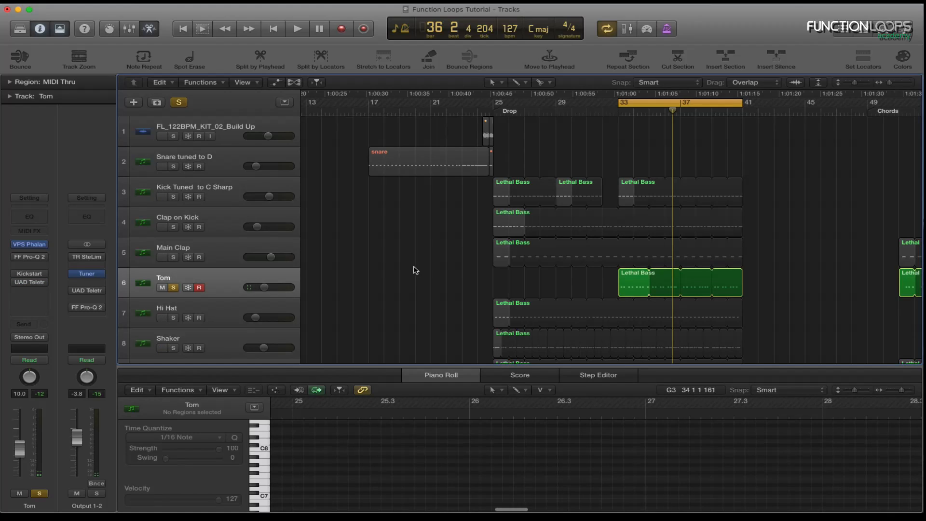
pyautogui.click(297, 28)
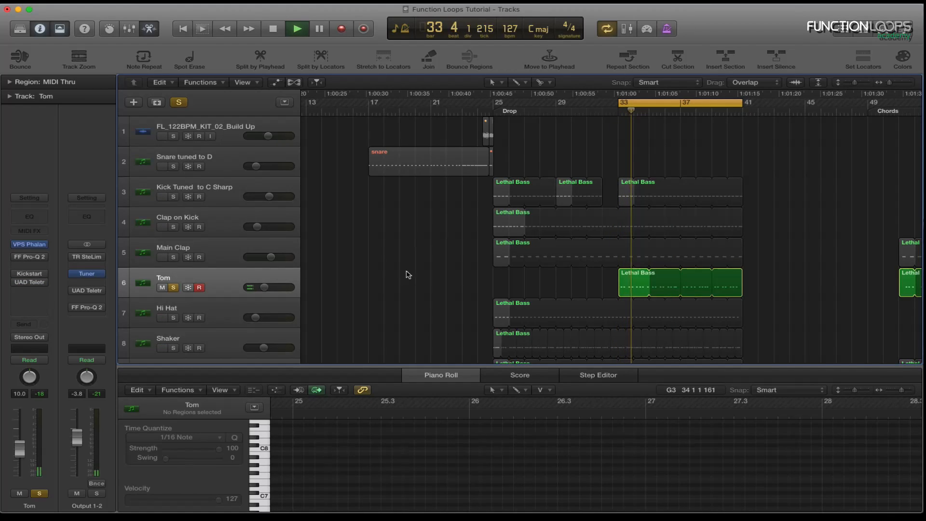
pyautogui.click(297, 28)
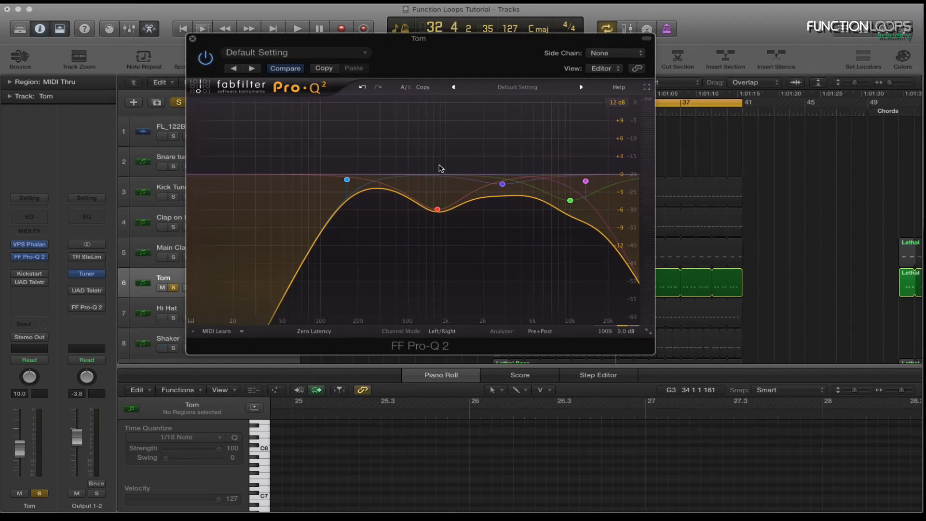
# - Close the Tom's Pro-Q 2 EQ and bring up its Kickstart ducking effect
pyautogui.click(297, 28)
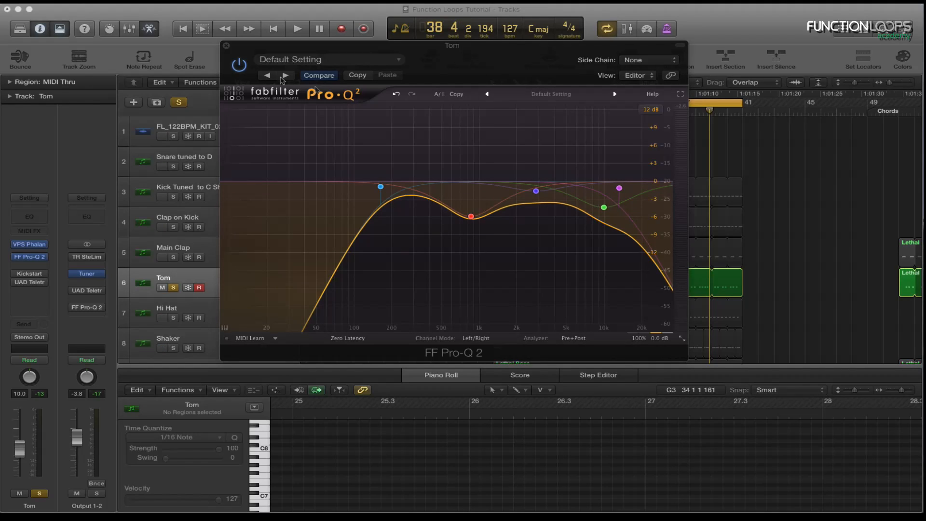
pyautogui.click(225, 46)
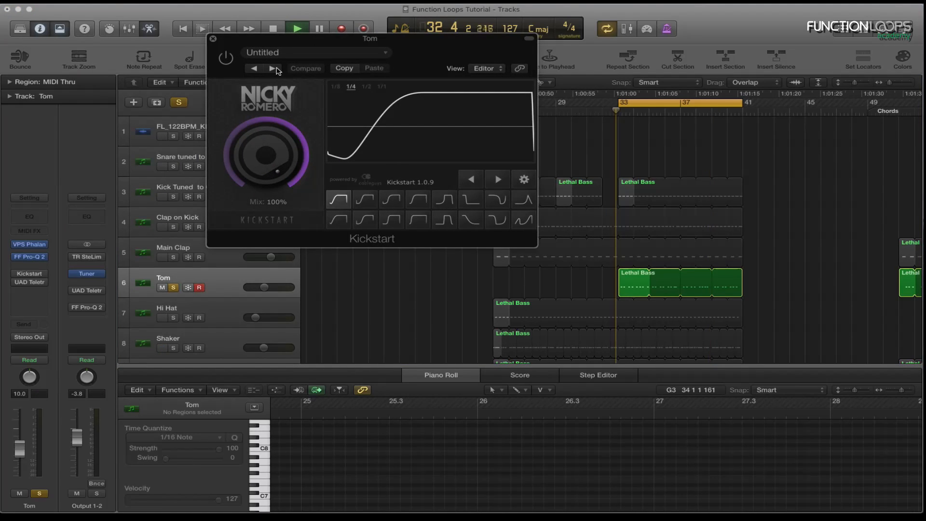
# - Bring up the Tom's UAD Teletronix LA-2A compressor next to the Kickstart window
pyautogui.click(297, 28)
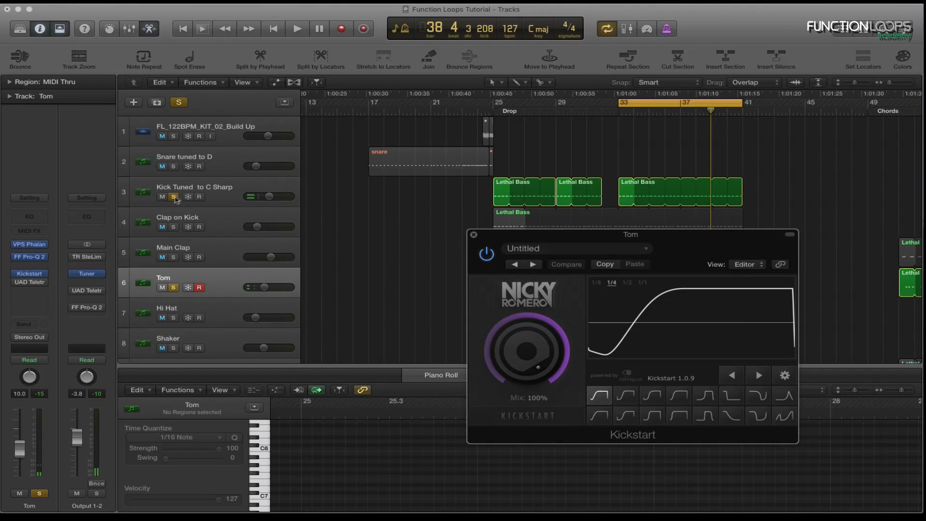
pyautogui.click(86, 283)
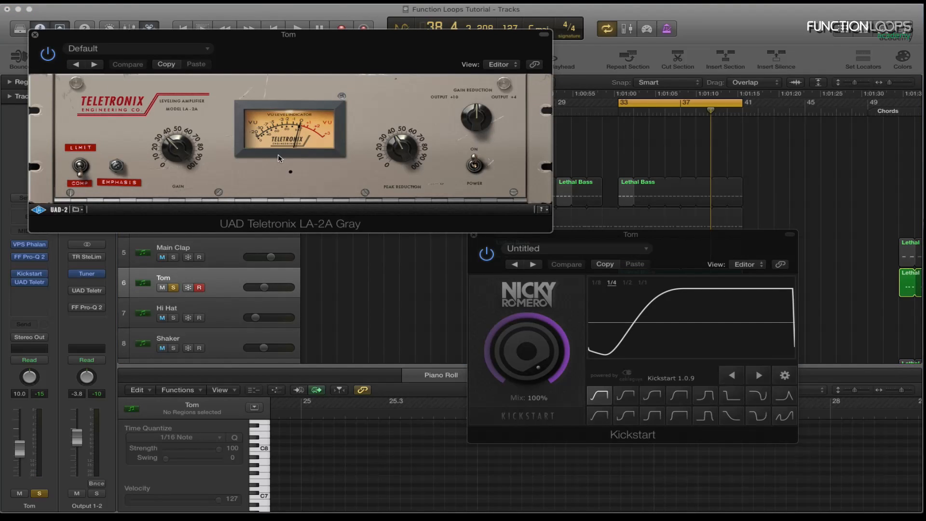
# - Close the Tom's compressor window before moving to the Hi Hat's Phalanx sampler
pyautogui.click(298, 28)
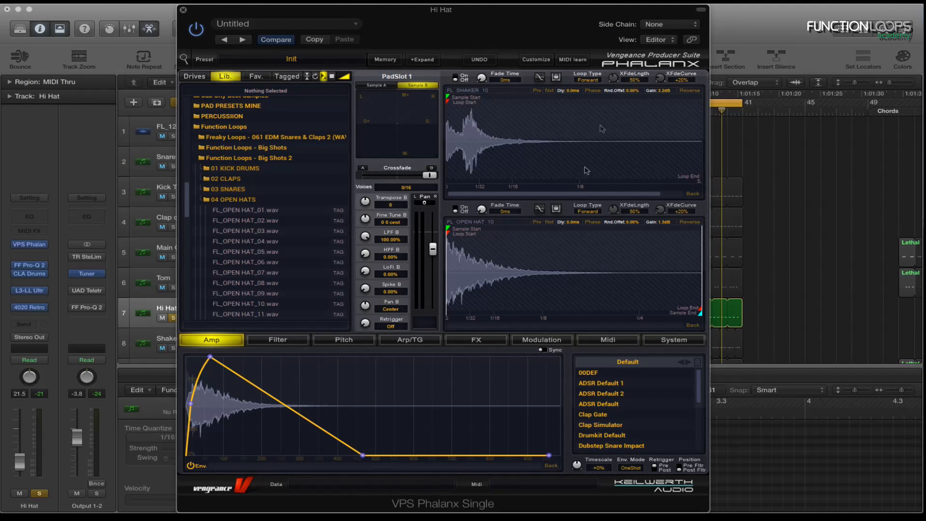
# - Adjust the Hi Hat amp envelope attack, switch the envelope on, then close Phalanx
pyautogui.click(190, 467)
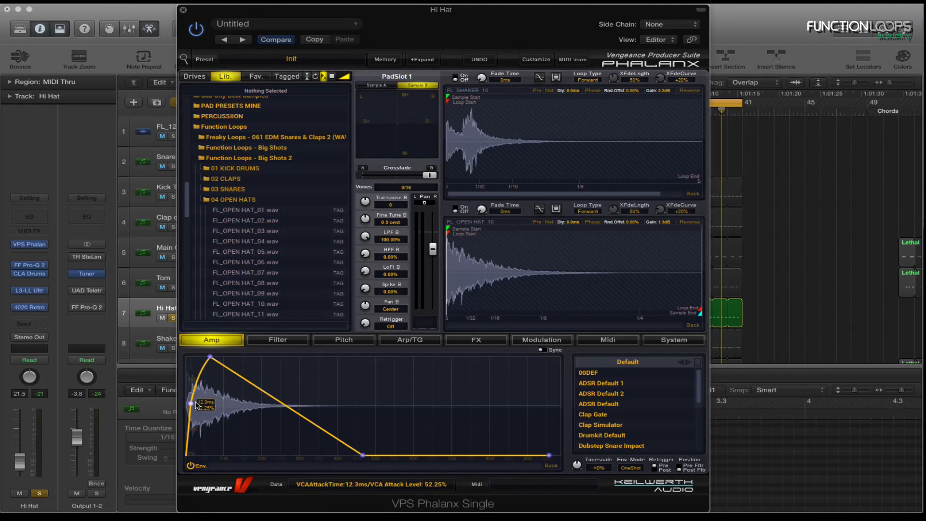
pyautogui.click(189, 467)
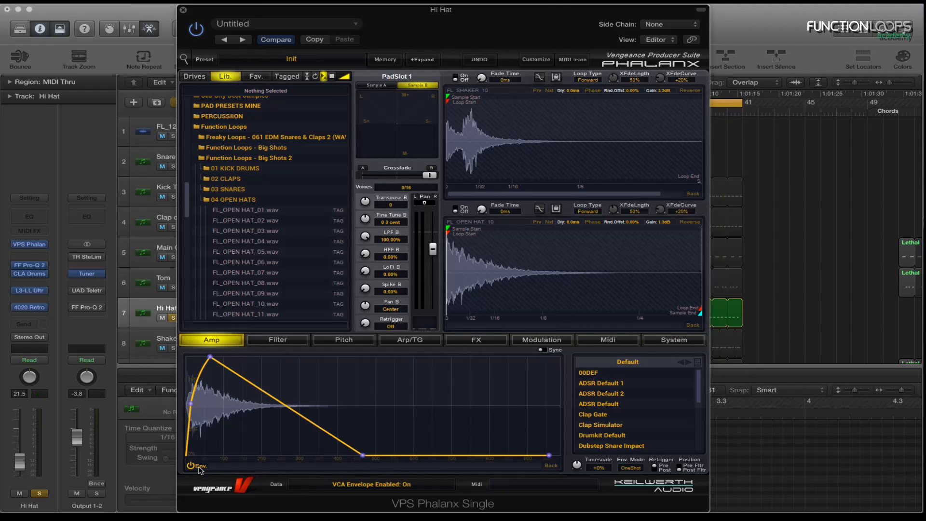
pyautogui.click(189, 467)
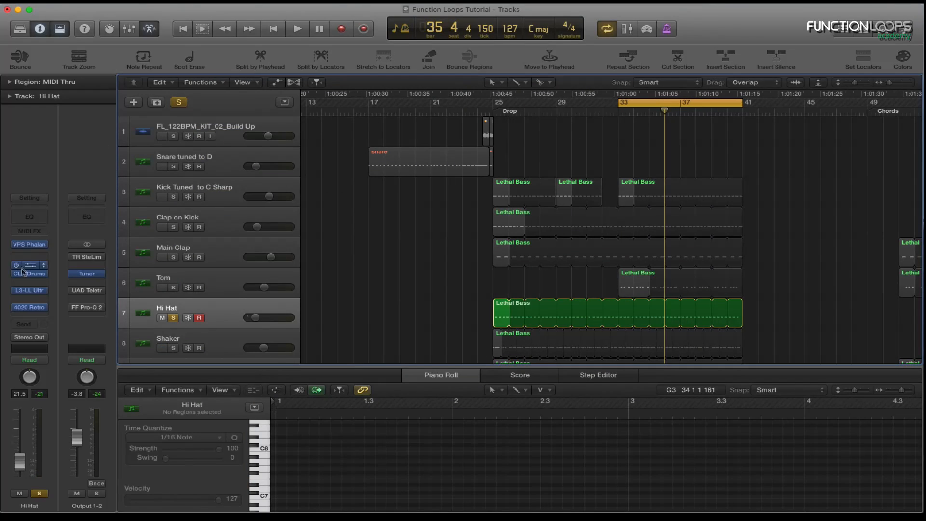
# - During playback, pull the Hi Hat's CLA Drums reverb fader down to a lower amount
pyautogui.click(28, 273)
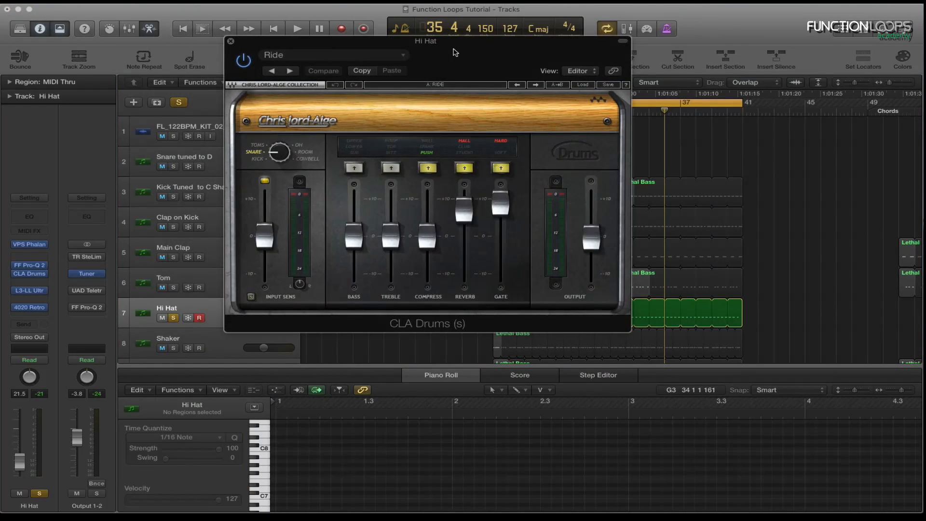
pyautogui.click(297, 28)
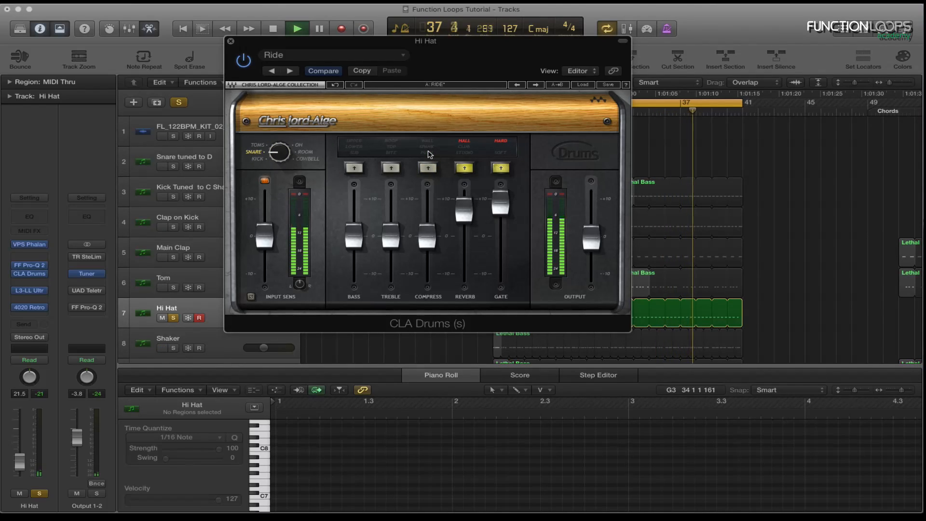
pyautogui.click(428, 168)
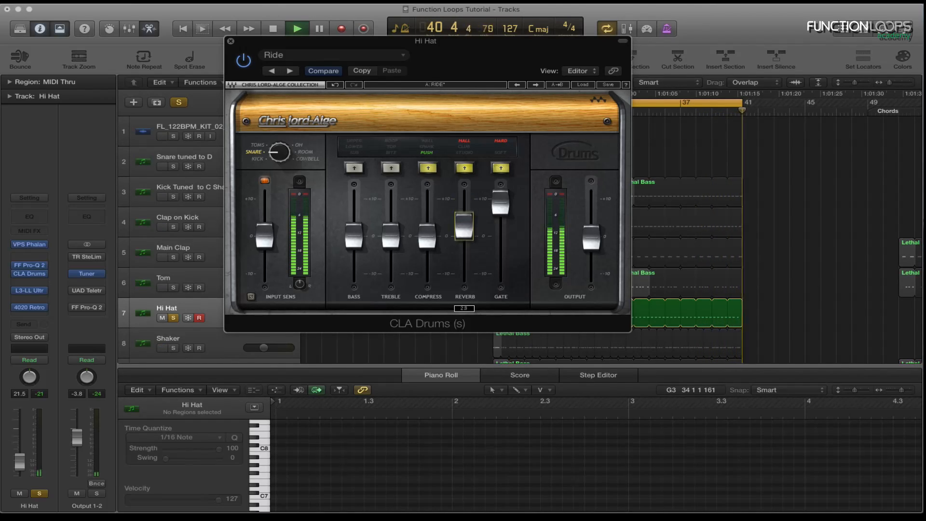
pyautogui.moveTo(464, 222); pyautogui.dragTo(464, 251)
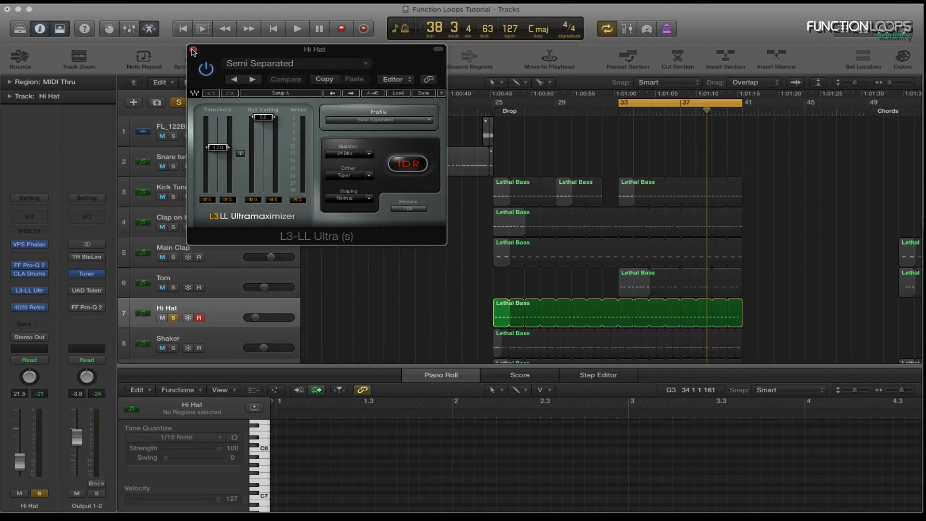
# - Close the Hi Hat's L3-LL Ultramaximizer window to move on to the Shaker track
pyautogui.click(297, 28)
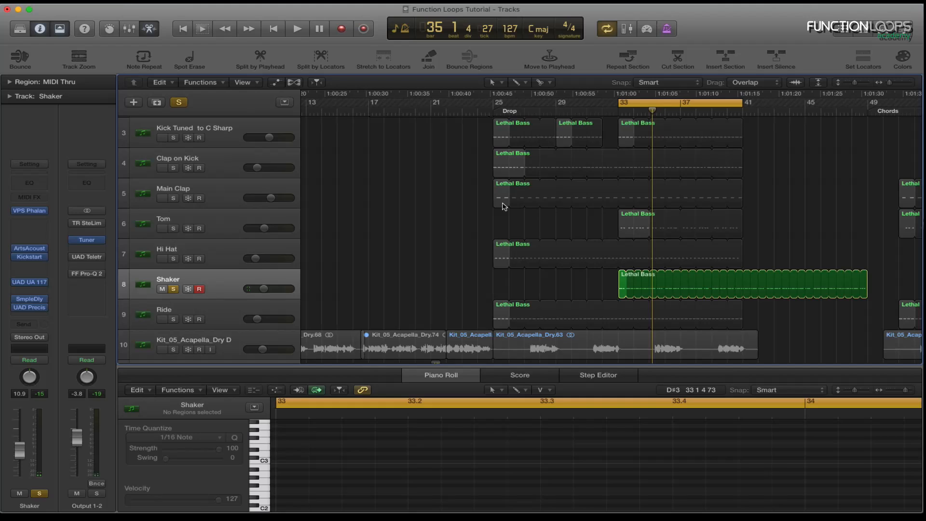
pyautogui.moveTo(598, 298)
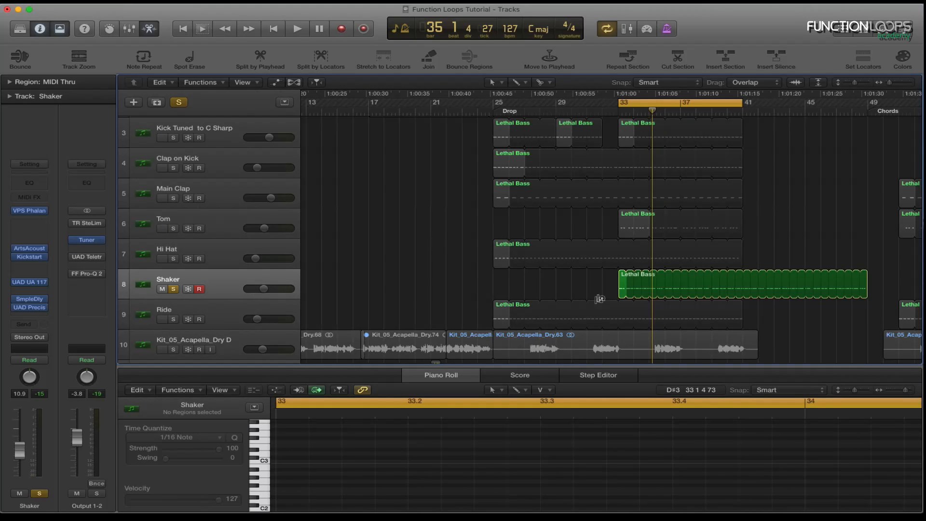
# - Select the Lethal Bass region on Shaker and toggle solo on the Kick track
pyautogui.click(297, 28)
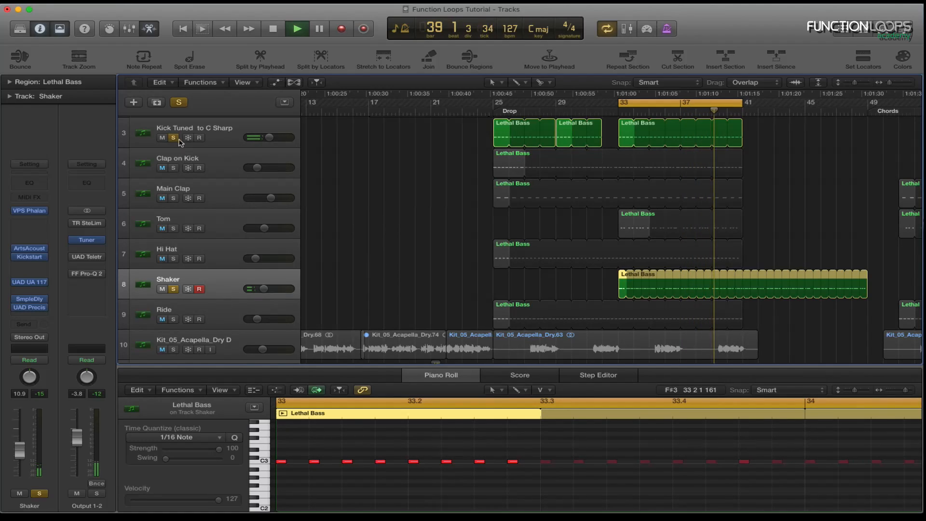
pyautogui.click(297, 28)
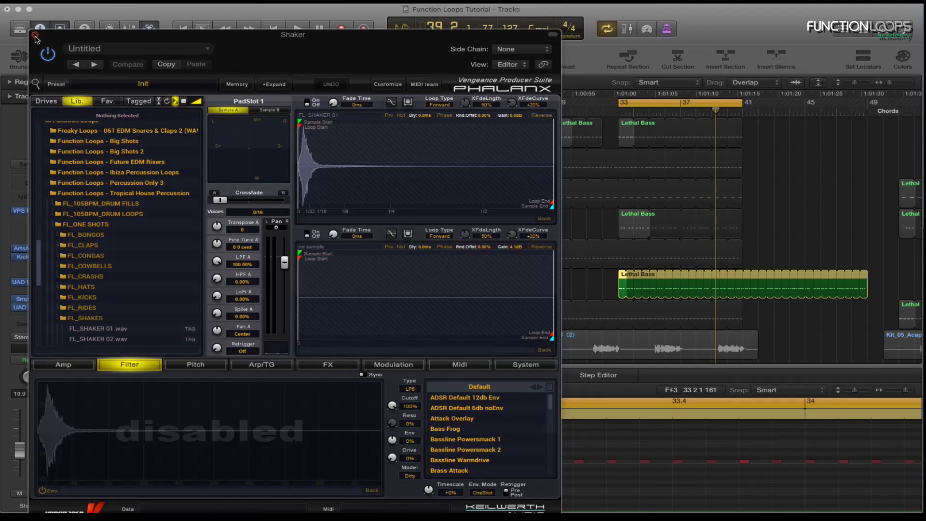
# - Close the Shaker's Phalanx sampler before its ArtsAcoustic Reverb is shown
pyautogui.click(35, 36)
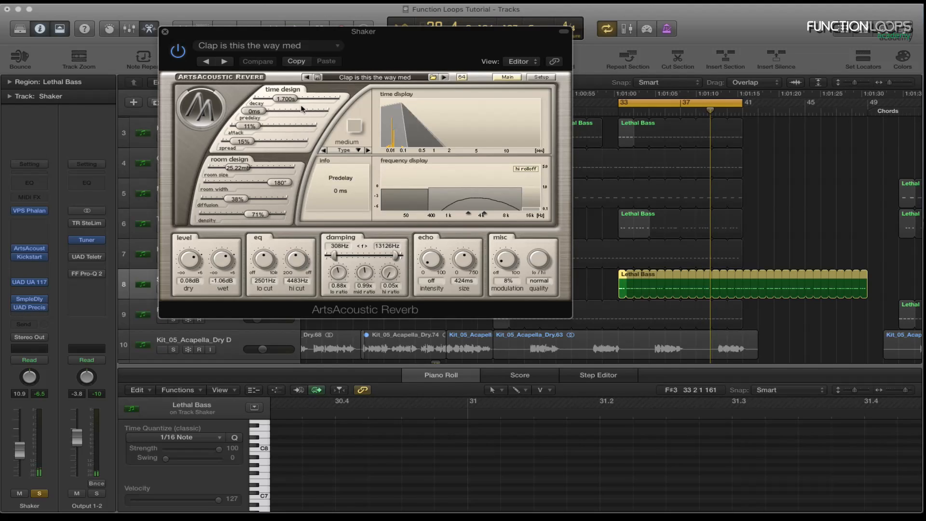
# - Close the ArtsAcoustic Reverb and bring up the Shaker's UAD 1176 compressor
pyautogui.click(165, 31)
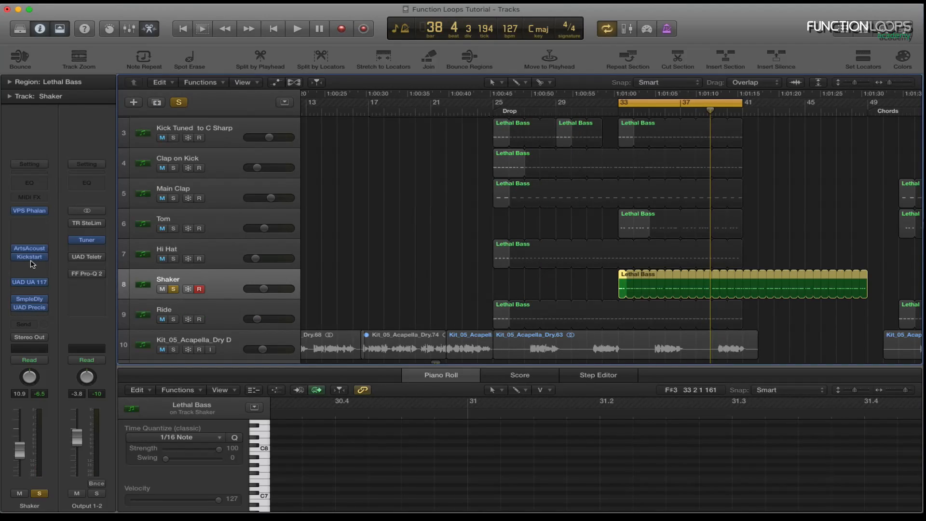
pyautogui.click(29, 257)
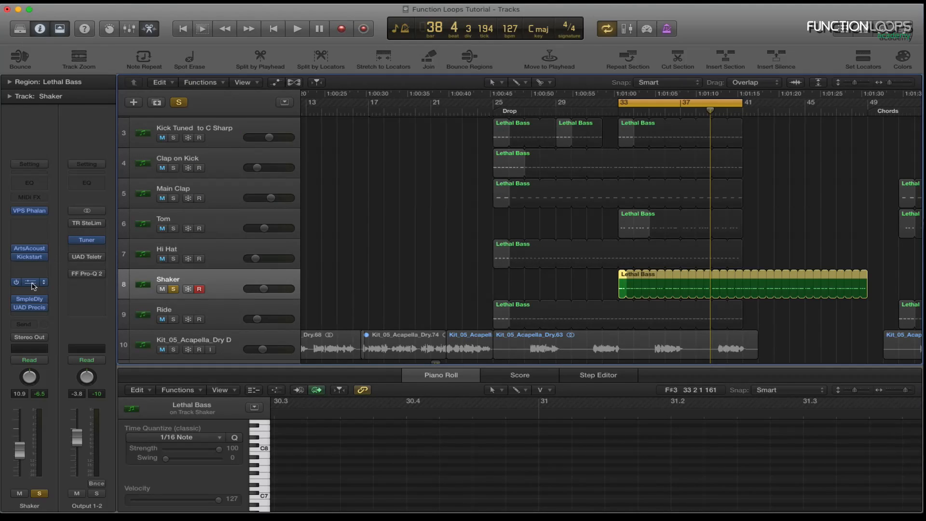
pyautogui.click(29, 282)
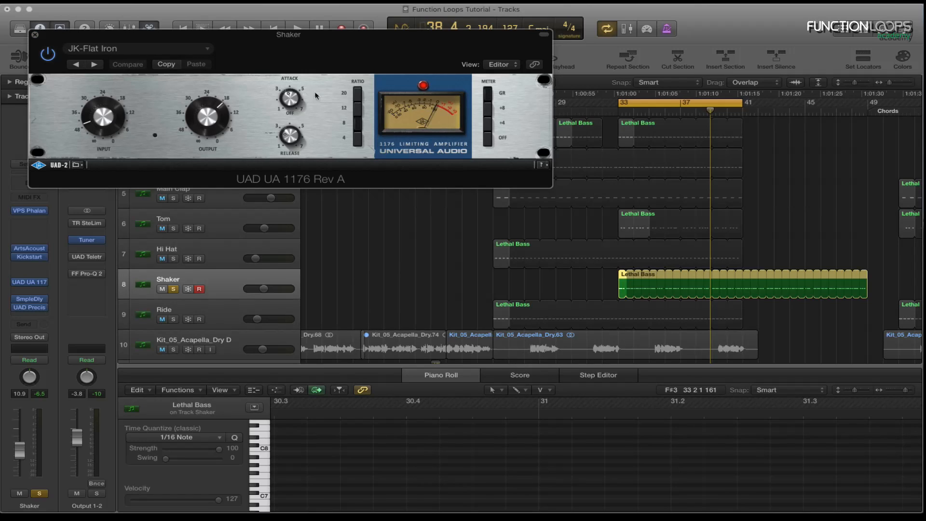
# - Close the Shaker's 1176 compressor window and its remaining effect window
pyautogui.click(35, 34)
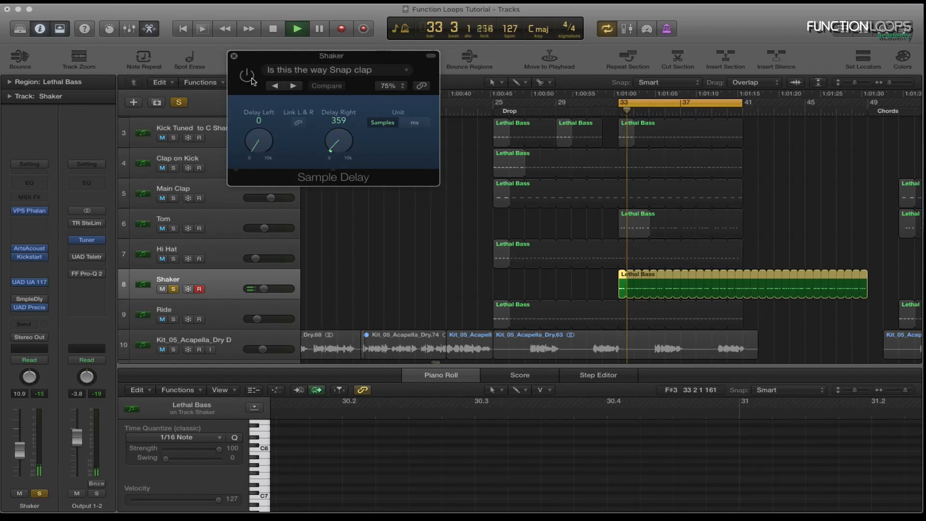
pyautogui.click(235, 56)
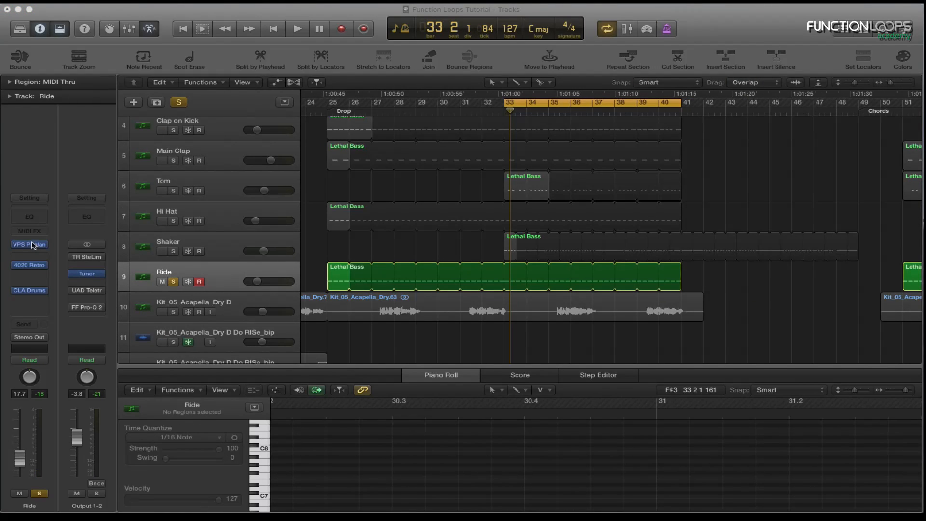
# - Drag the Ride's VPS Phalanx Crossfade slider to -100% toward one ride sample, then dismiss CLA Drums
pyautogui.click(29, 244)
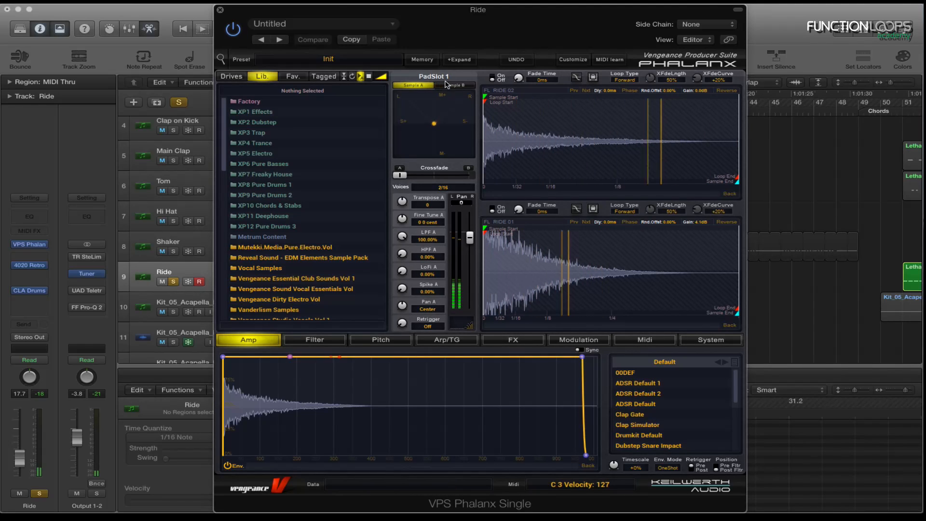
pyautogui.moveTo(401, 174); pyautogui.dragTo(400, 174)
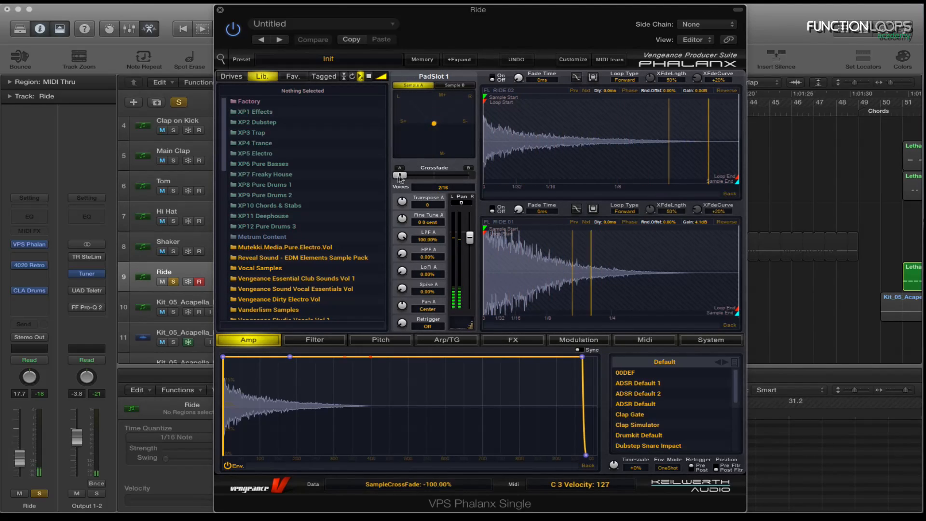
pyautogui.moveTo(399, 175); pyautogui.dragTo(406, 175)
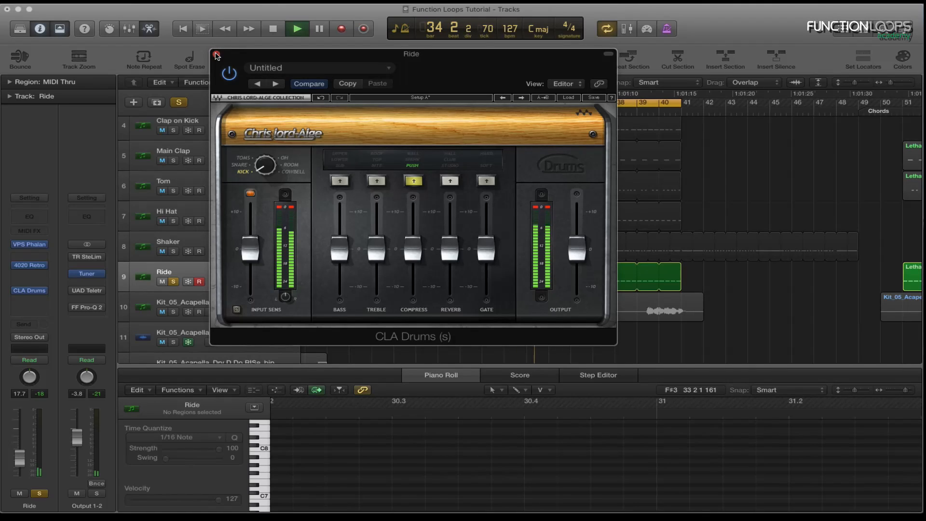
pyautogui.click(216, 54)
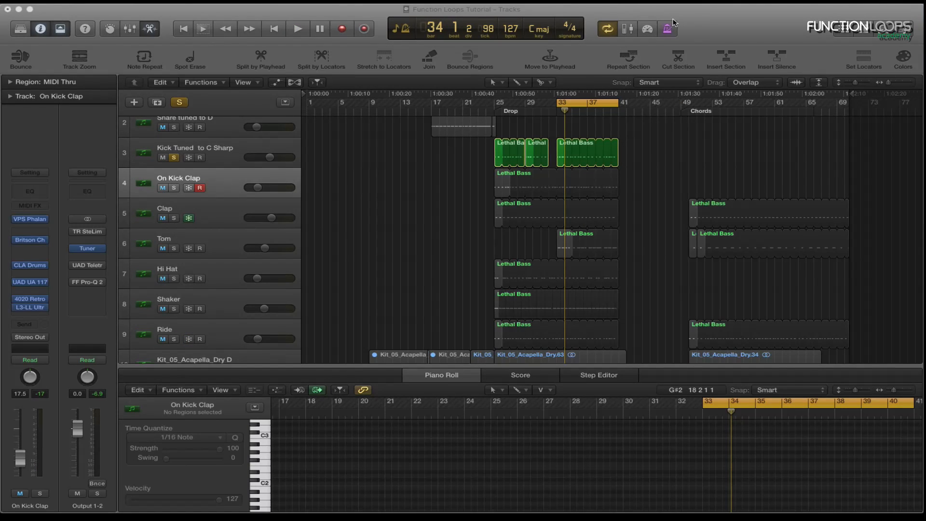